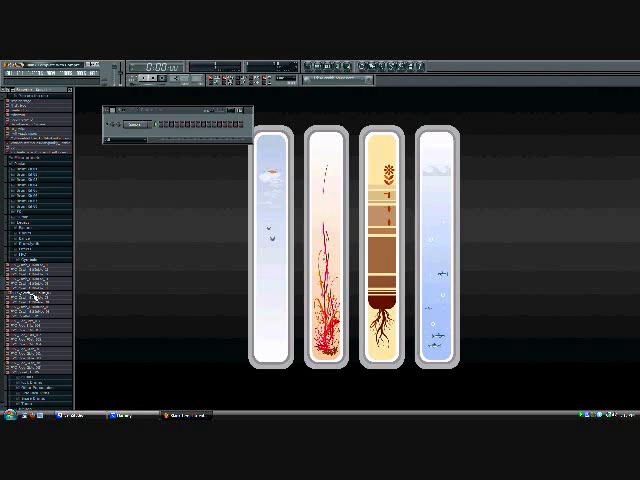
# Bring up the plugin window from the channel rack for the cymbal sample
pyautogui.click(136, 124)
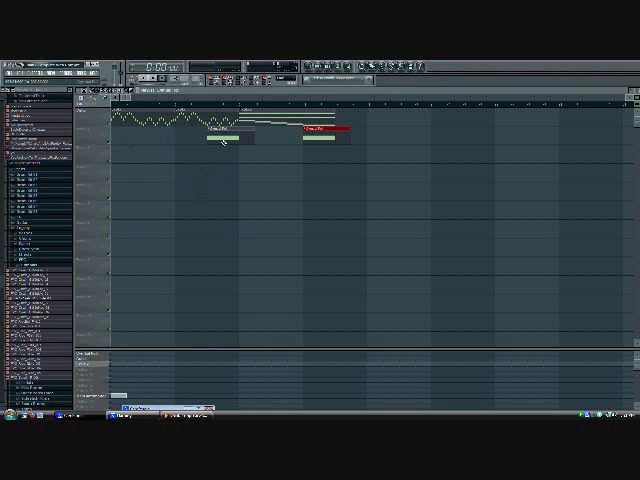
pyautogui.moveTo(246, 228)
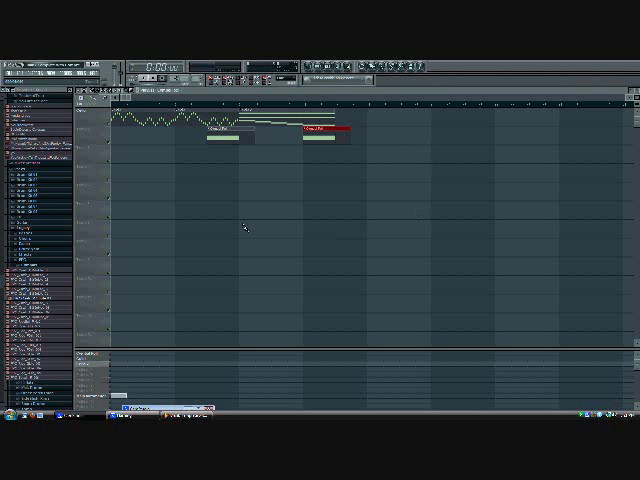